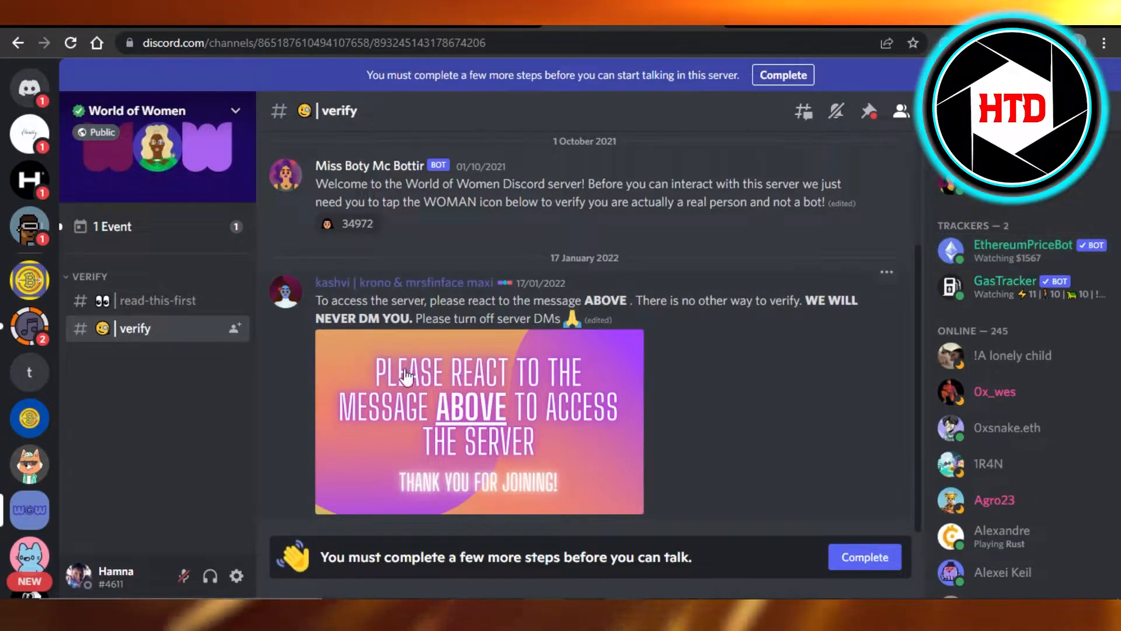
mouse_move(206, 459)
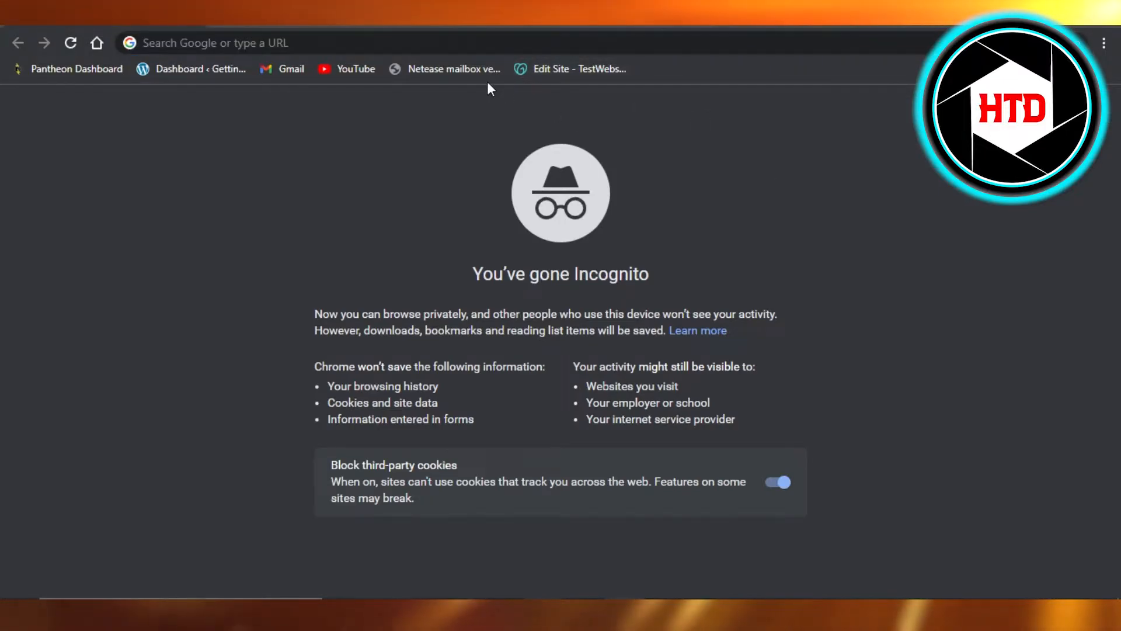
Step: Navigate the Incognito window to the Discord website by entering 'discord' in the address bar
left_click(265, 44)
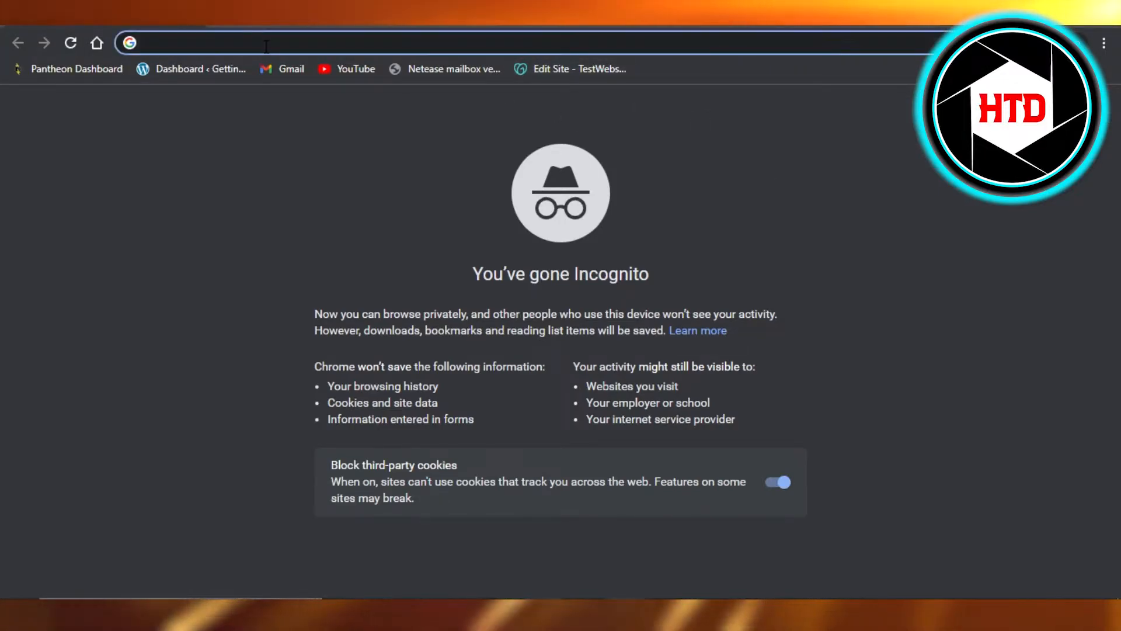
type("discord")
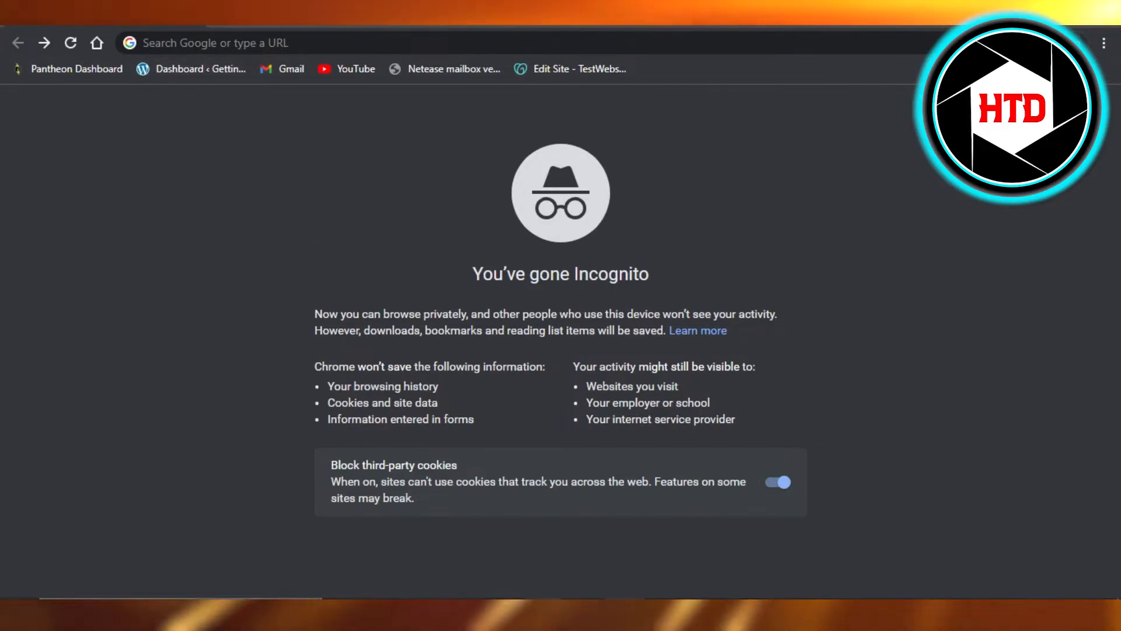
mouse_move(485, 189)
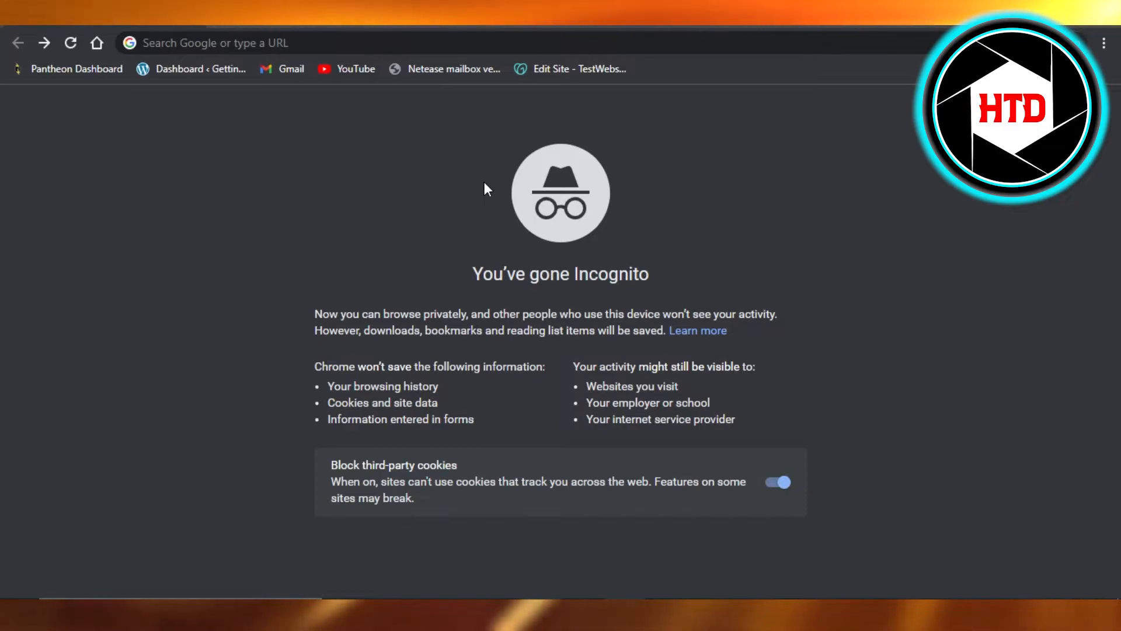
mouse_move(482, 184)
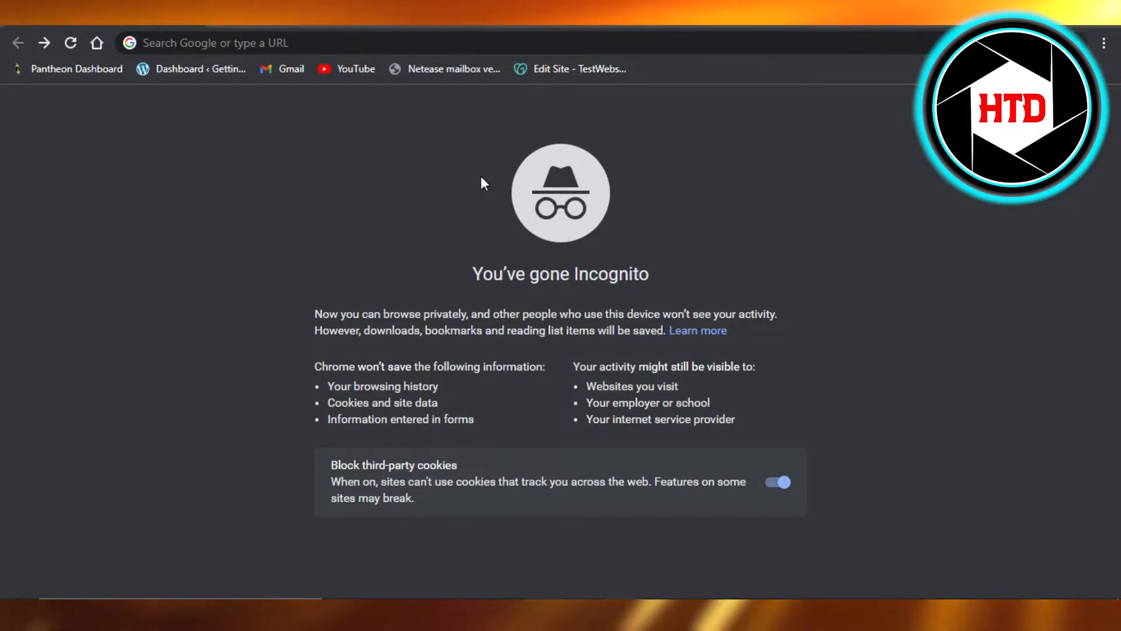
mouse_move(431, 275)
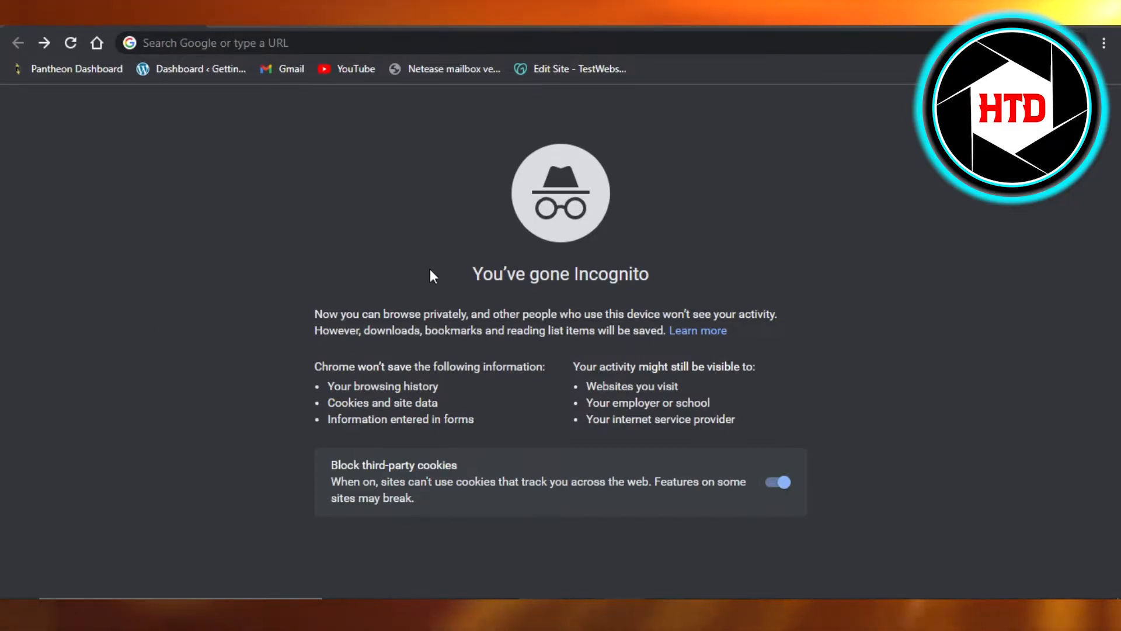
mouse_move(370, 85)
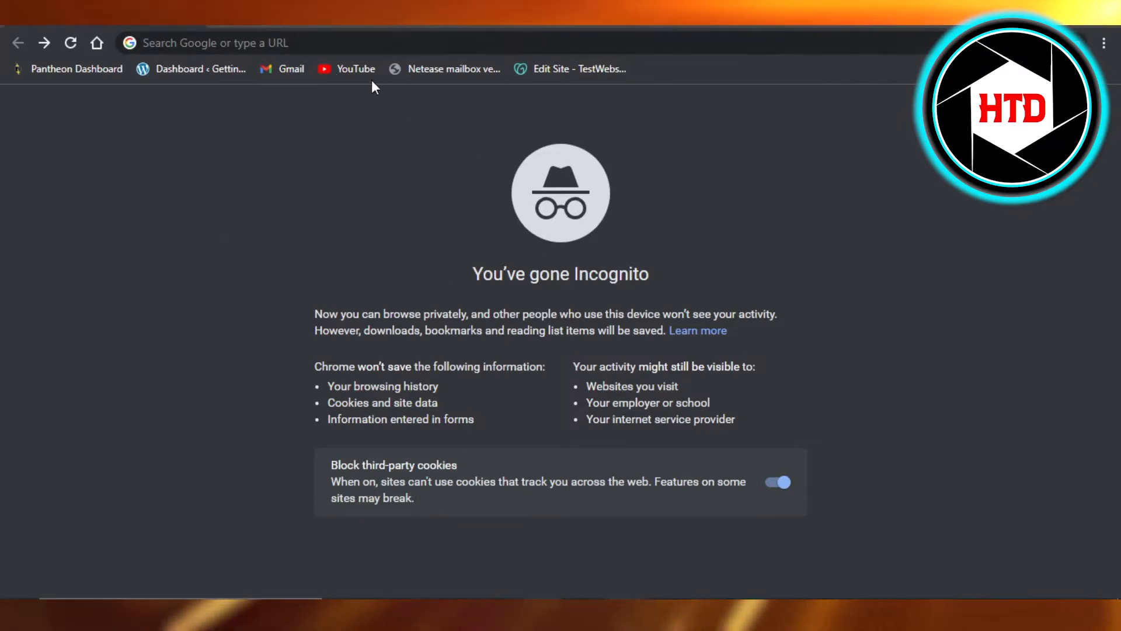
type("discord.com")
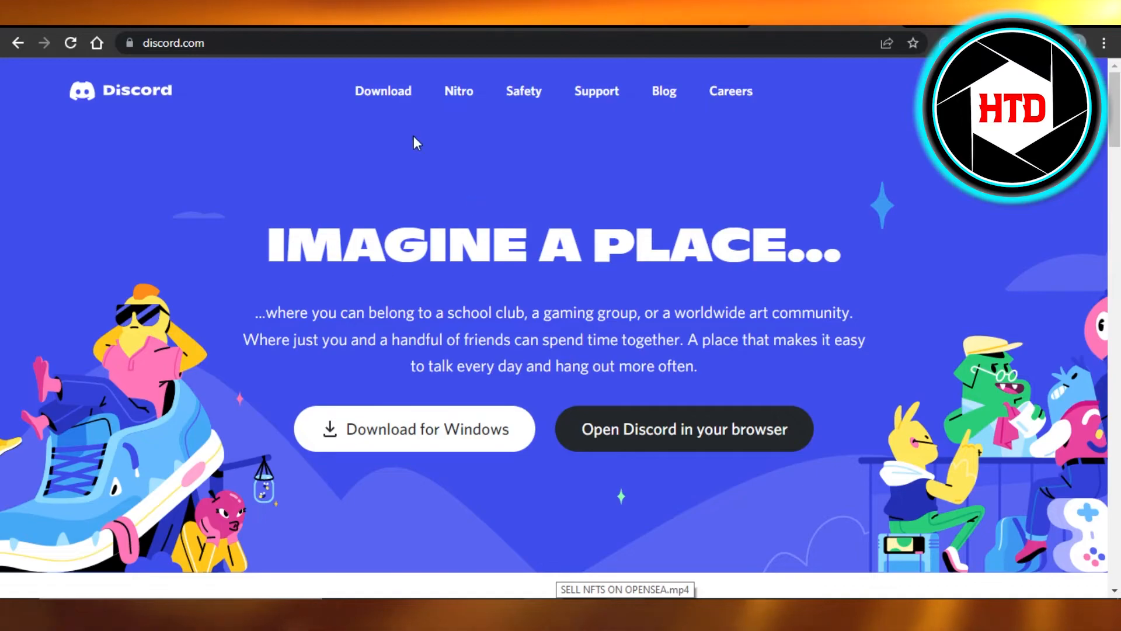
mouse_move(383, 91)
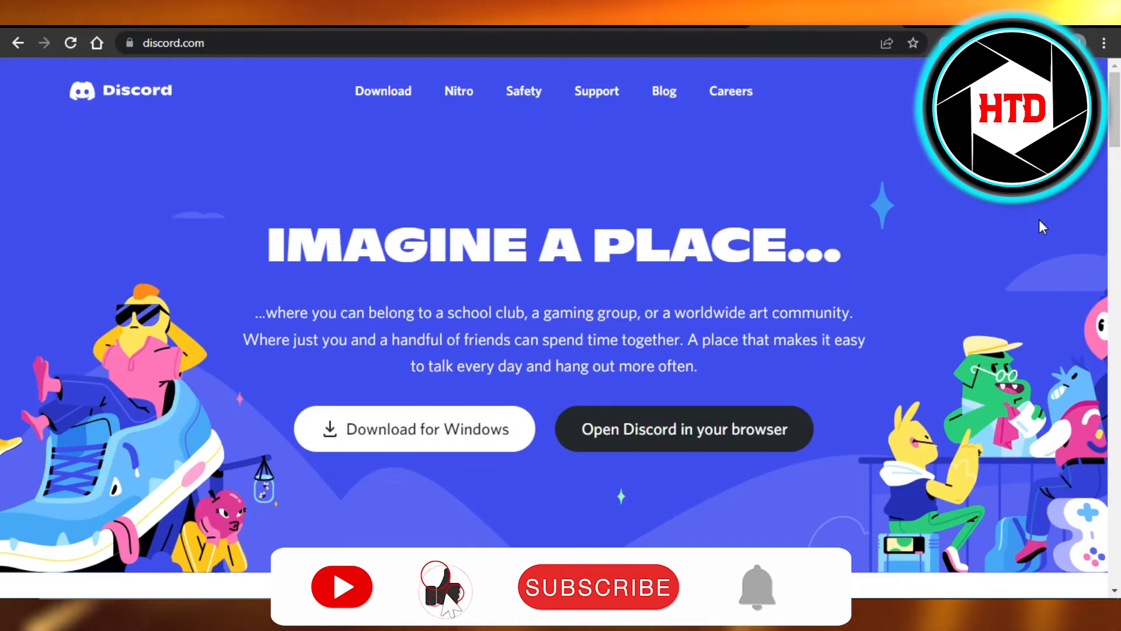
left_click(598, 587)
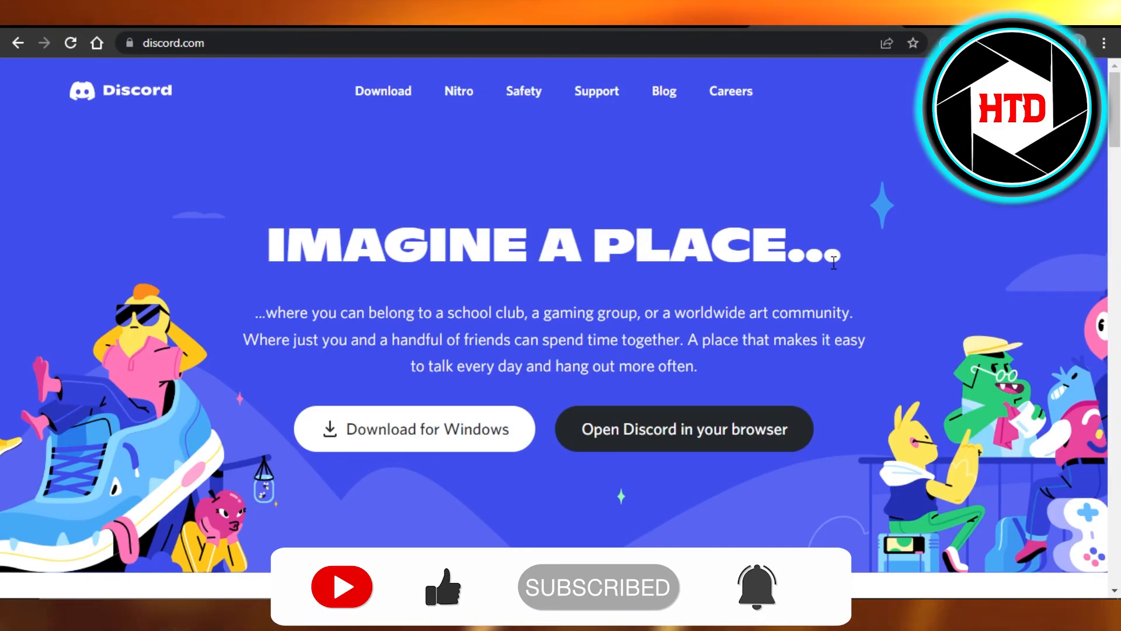
mouse_move(657, 473)
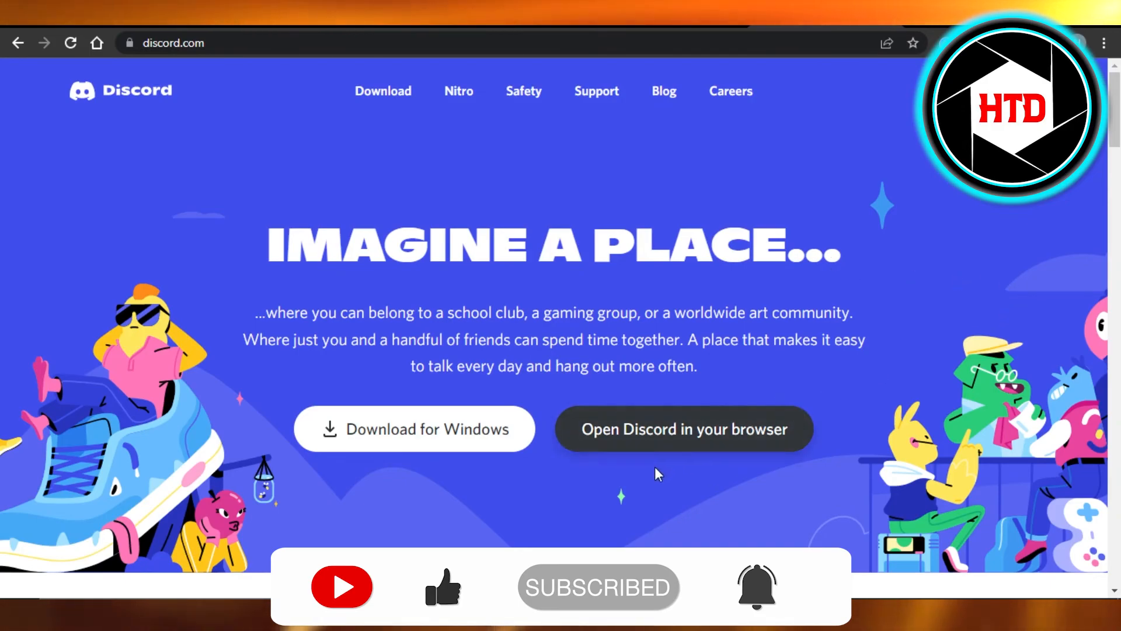